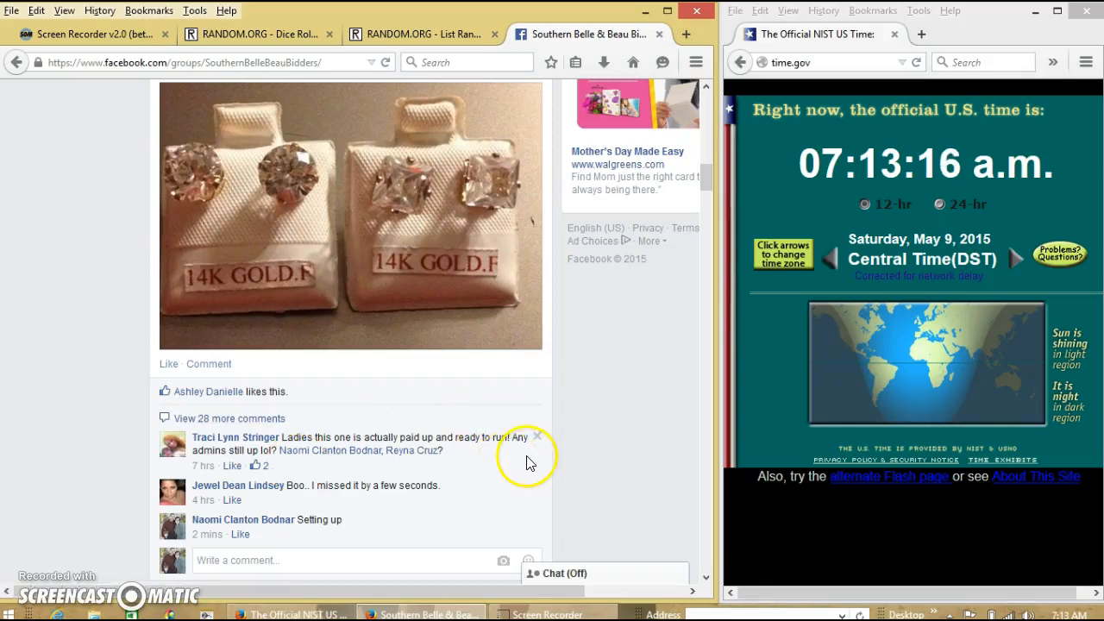
# - Post a 'live' comment on the earrings raffle post and return to the spots list
pyautogui.scroll(3)
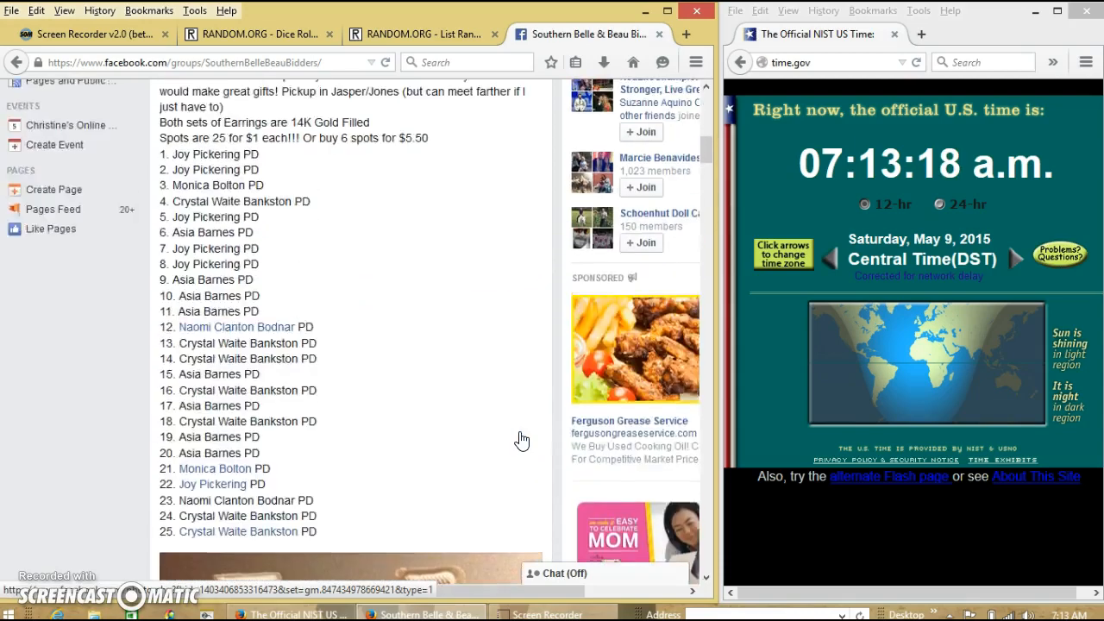
pyautogui.scroll(3)
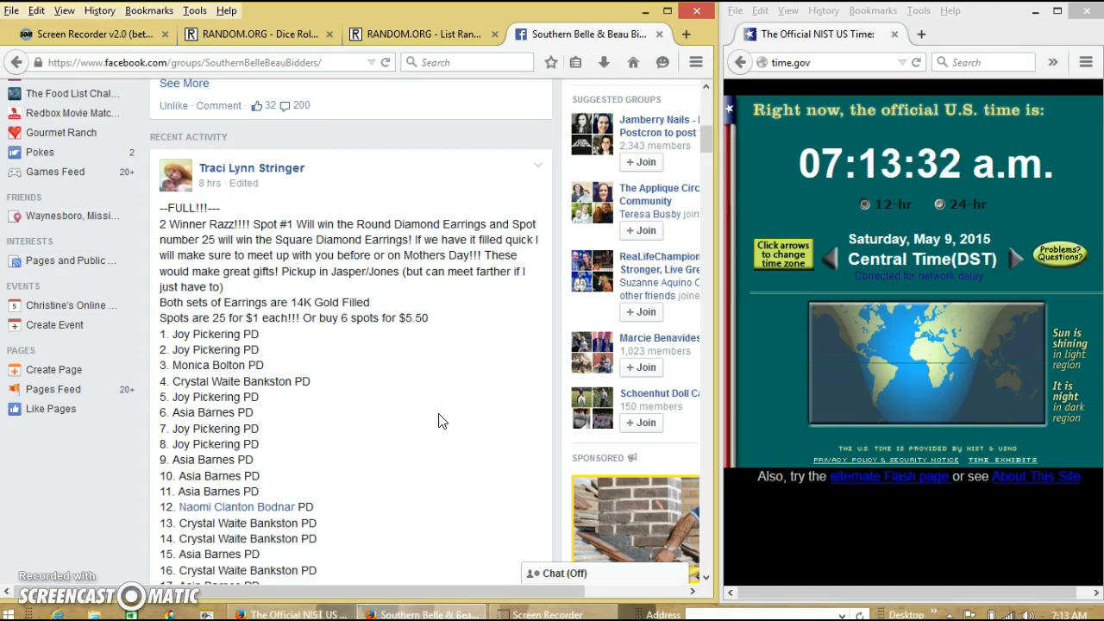
pyautogui.scroll(-3)
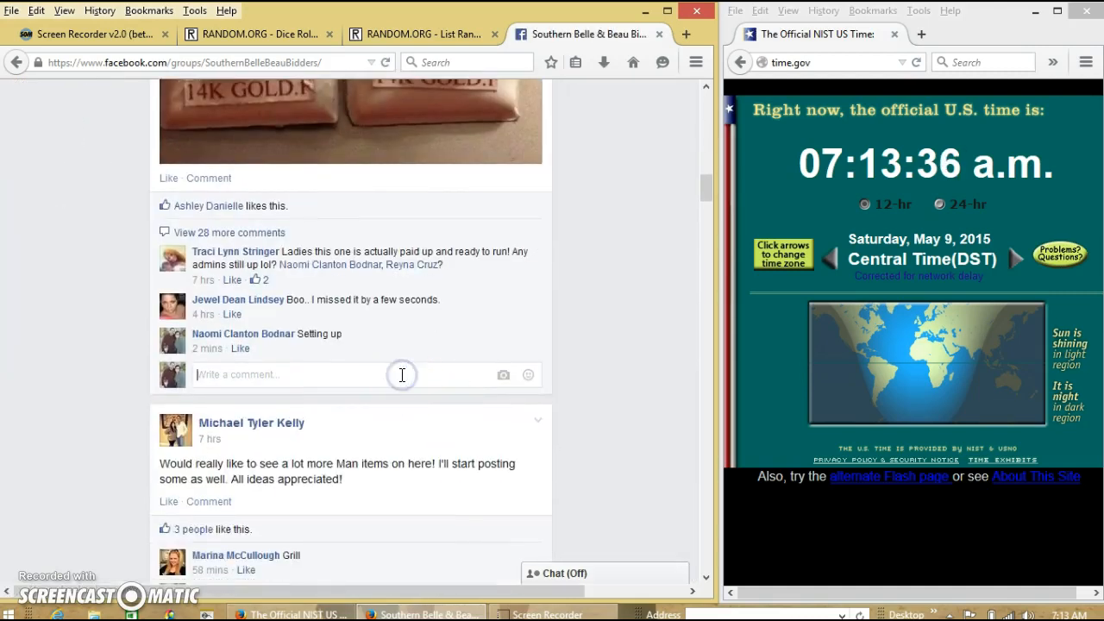
pyautogui.write('liv')
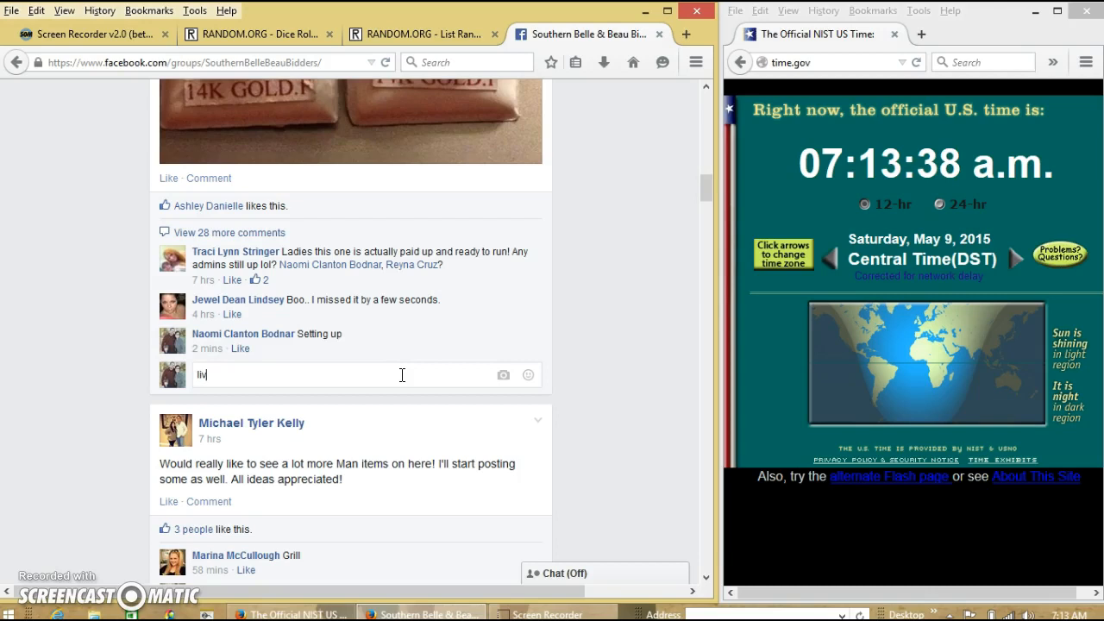
pyautogui.press('Return')
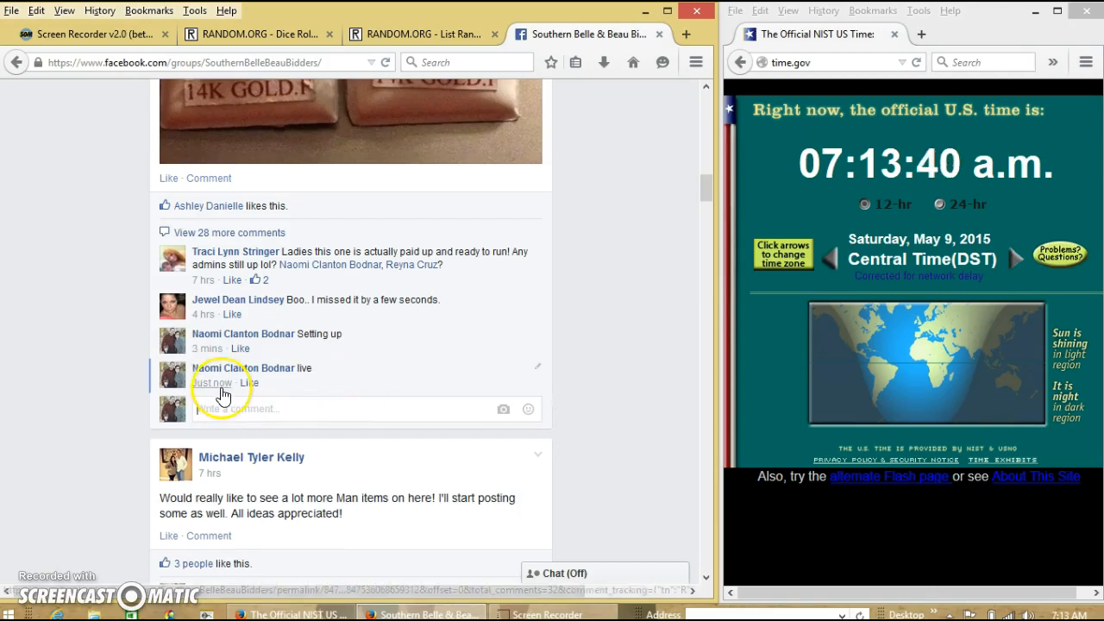
pyautogui.moveTo(763, 409)
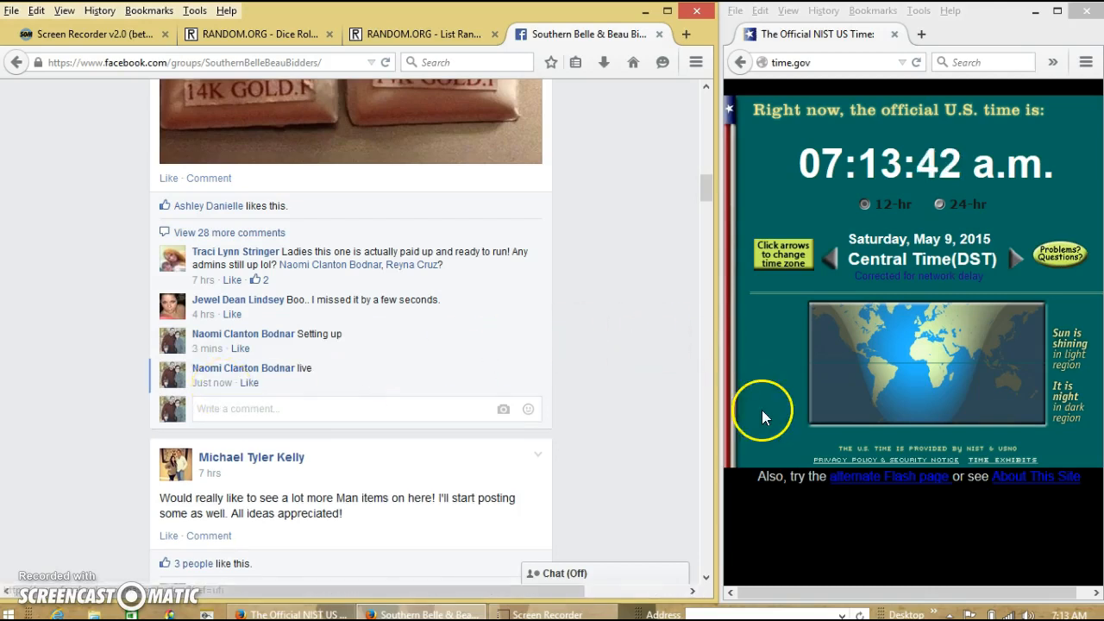
pyautogui.click(1053, 614)
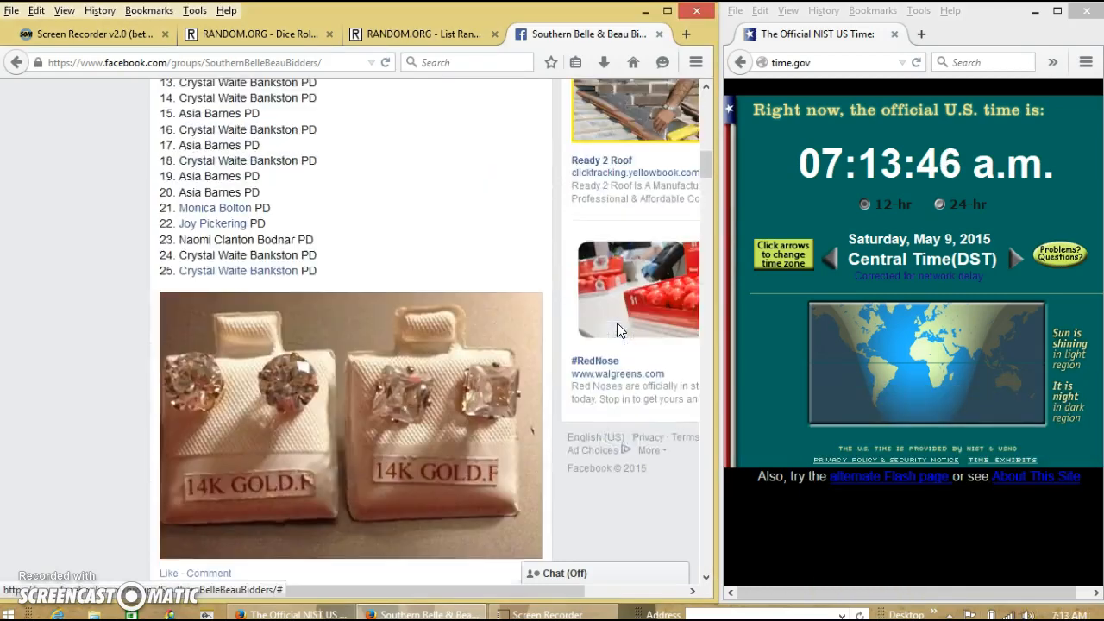
# - Select the numbered list of 25 raffle spots in the Facebook post
pyautogui.scroll(3)
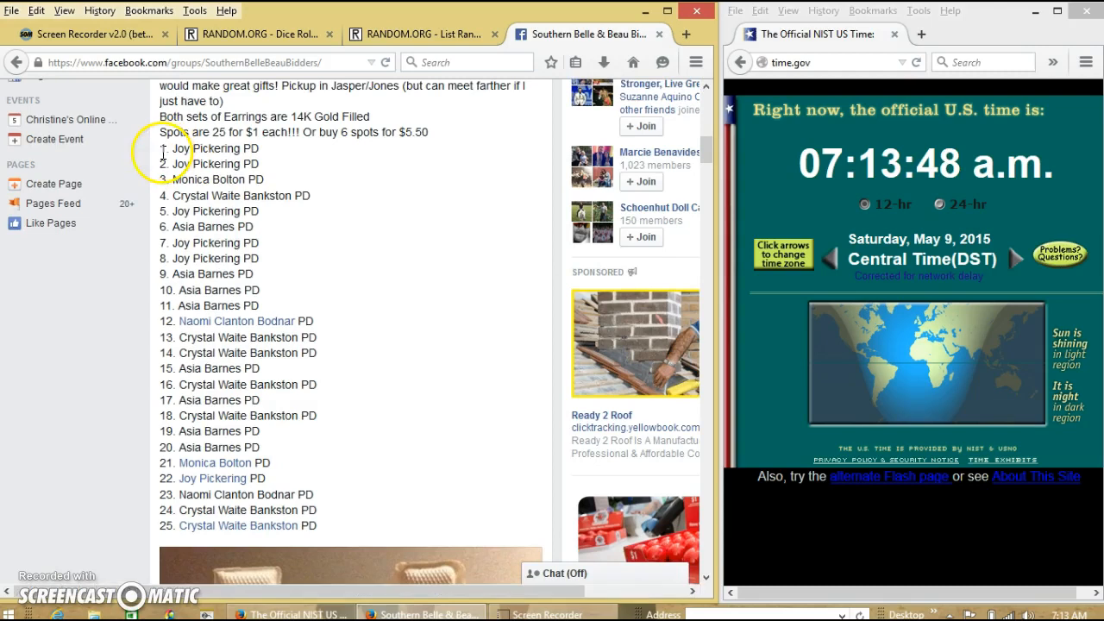
pyautogui.moveTo(155, 147); pyautogui.dragTo(276, 509)
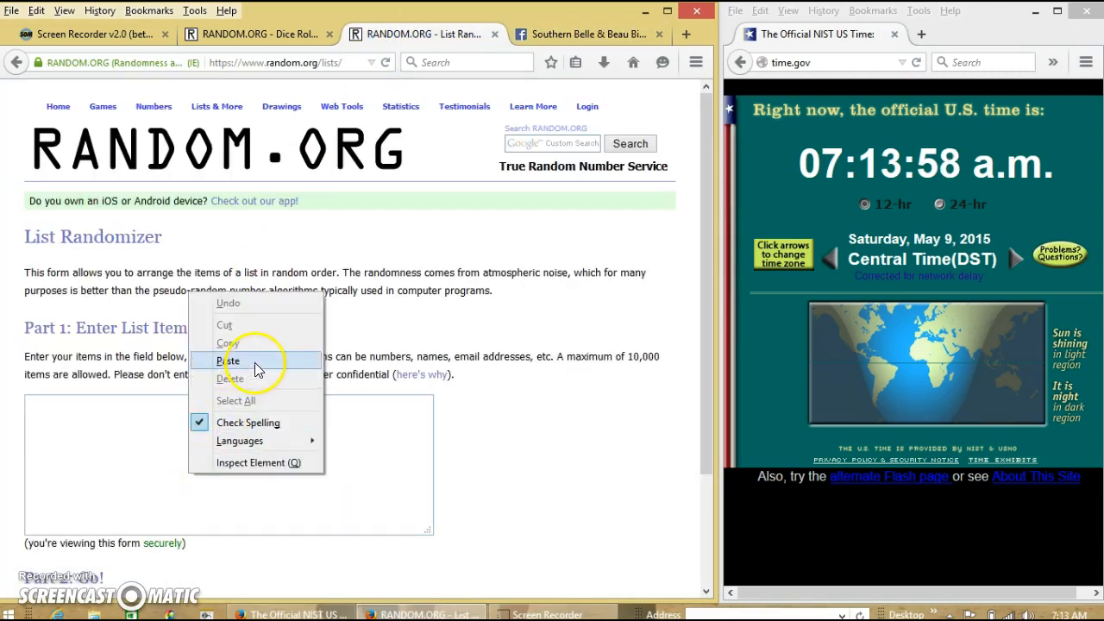
# - Paste the 25 spots into the List Randomizer, check them, then open the Dice Roller
pyautogui.click(231, 361)
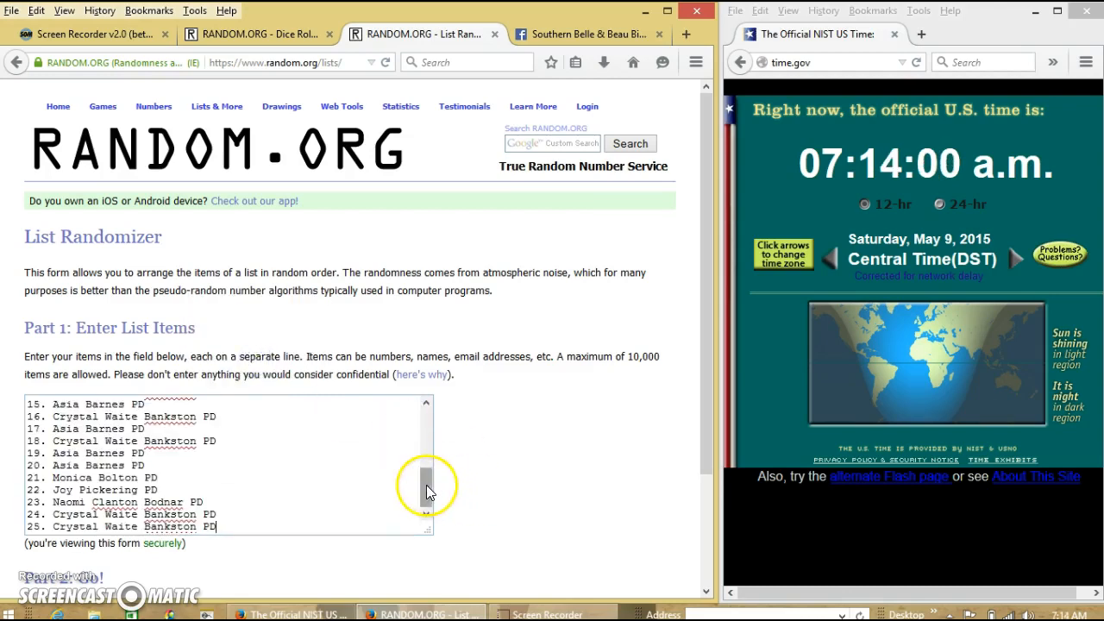
pyautogui.moveTo(427, 483); pyautogui.dragTo(427, 457)
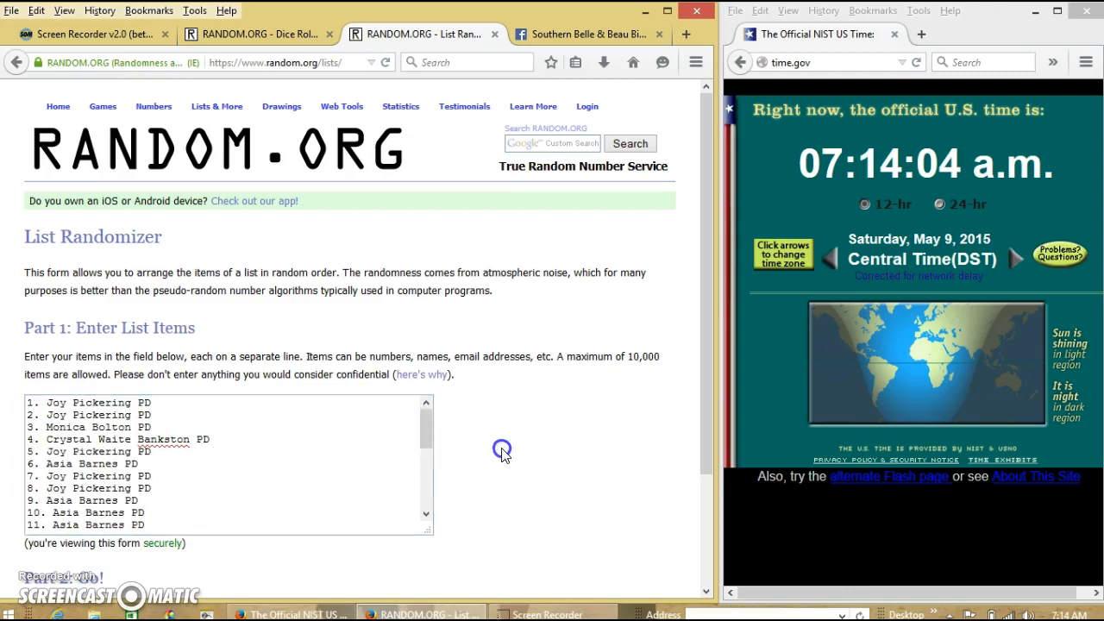
pyautogui.scroll(-3)
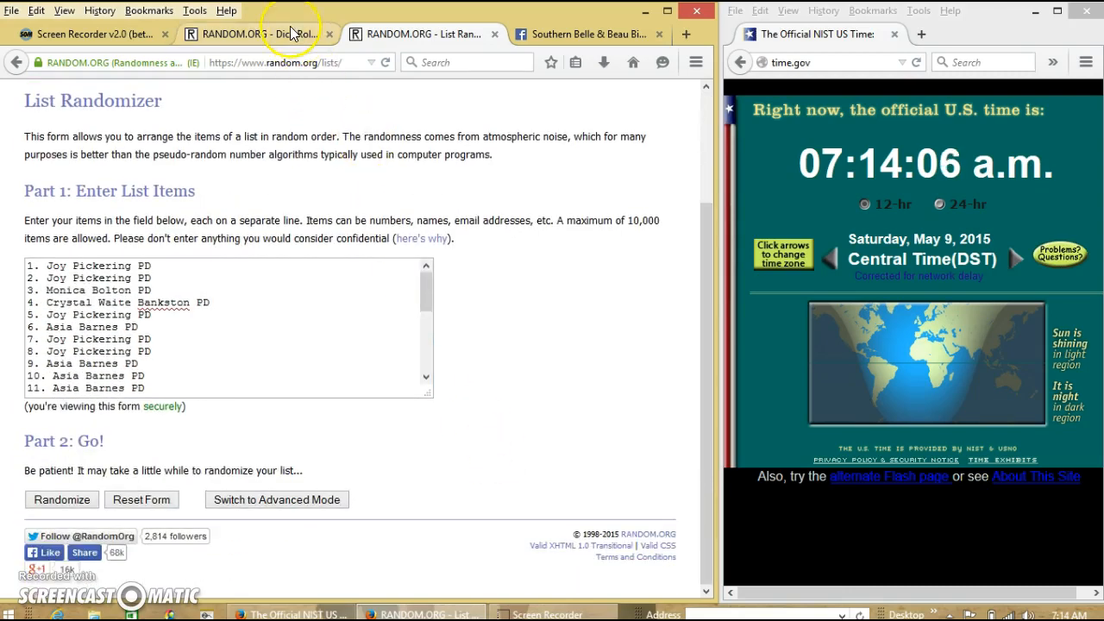
pyautogui.click(254, 34)
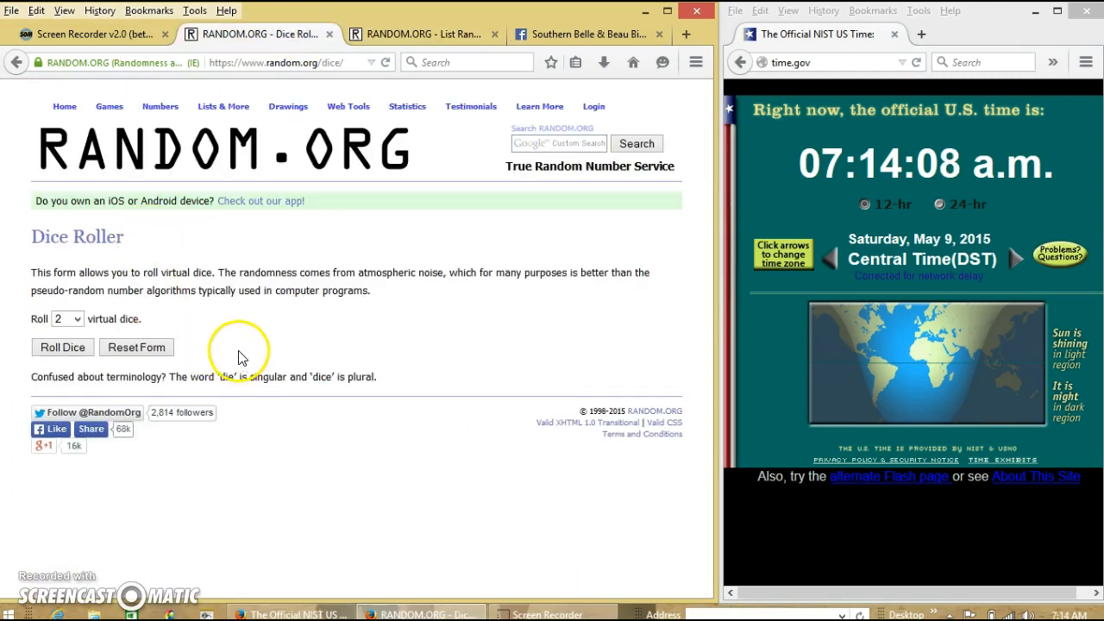
# - Roll two dice for 3 and 2, then return to the List Randomizer
pyautogui.click(62, 347)
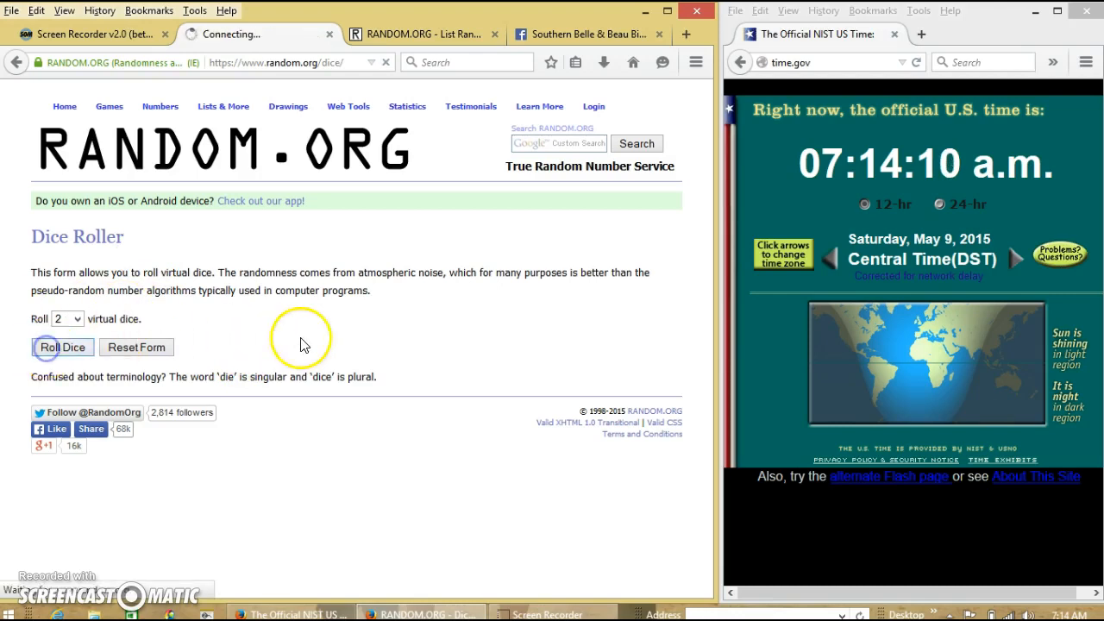
pyautogui.click(61, 346)
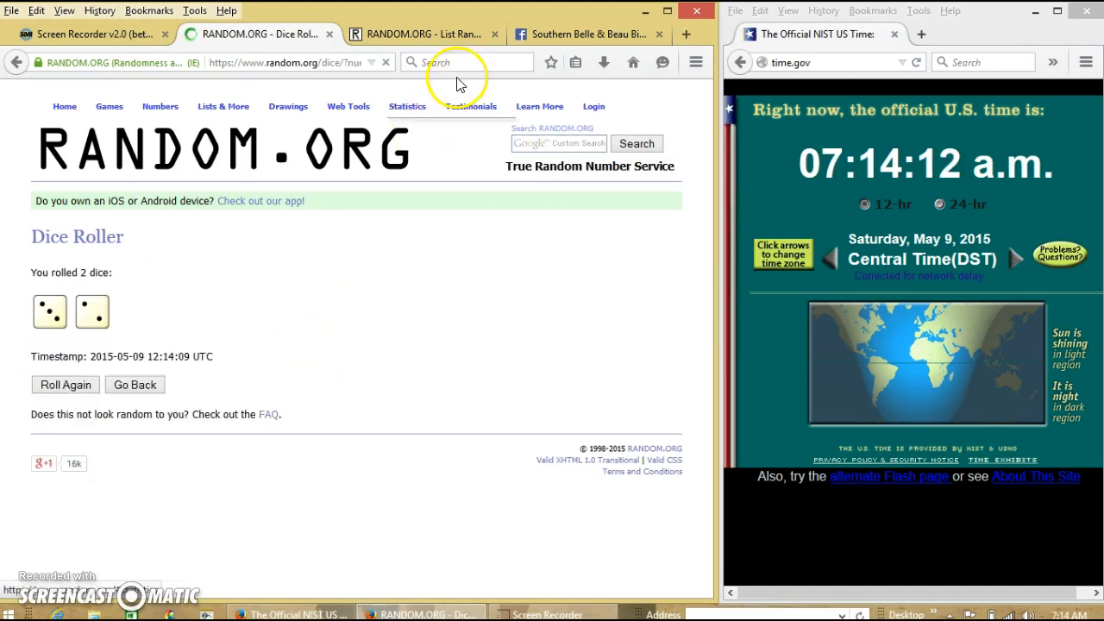
pyautogui.click(422, 33)
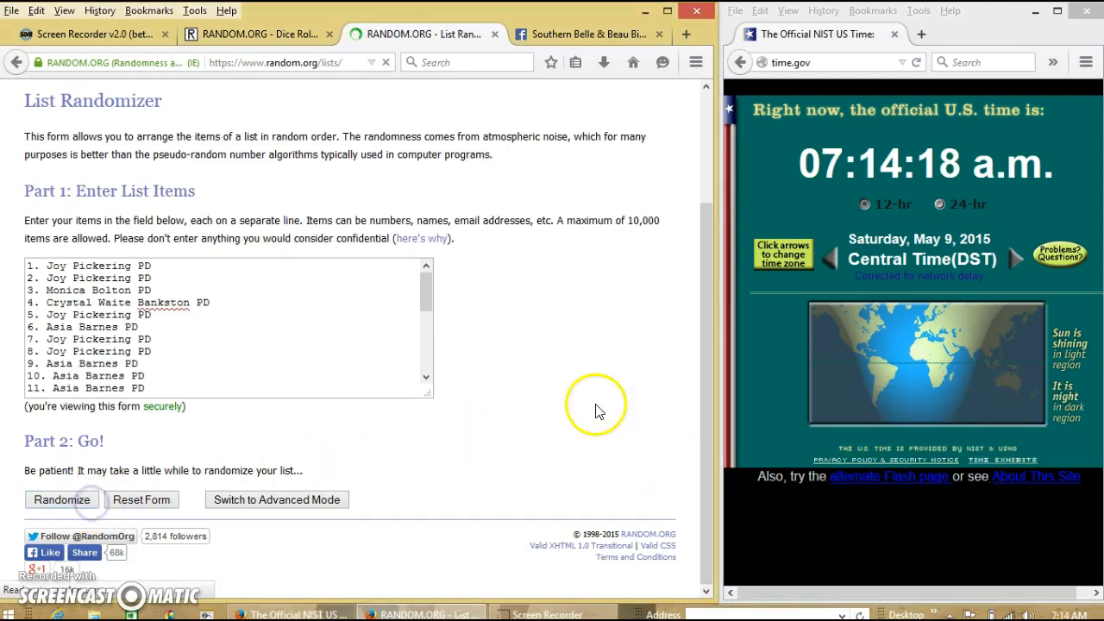
# - Randomize the 25-spot list repeatedly until it reads 'randomized 4 times'
pyautogui.click(61, 500)
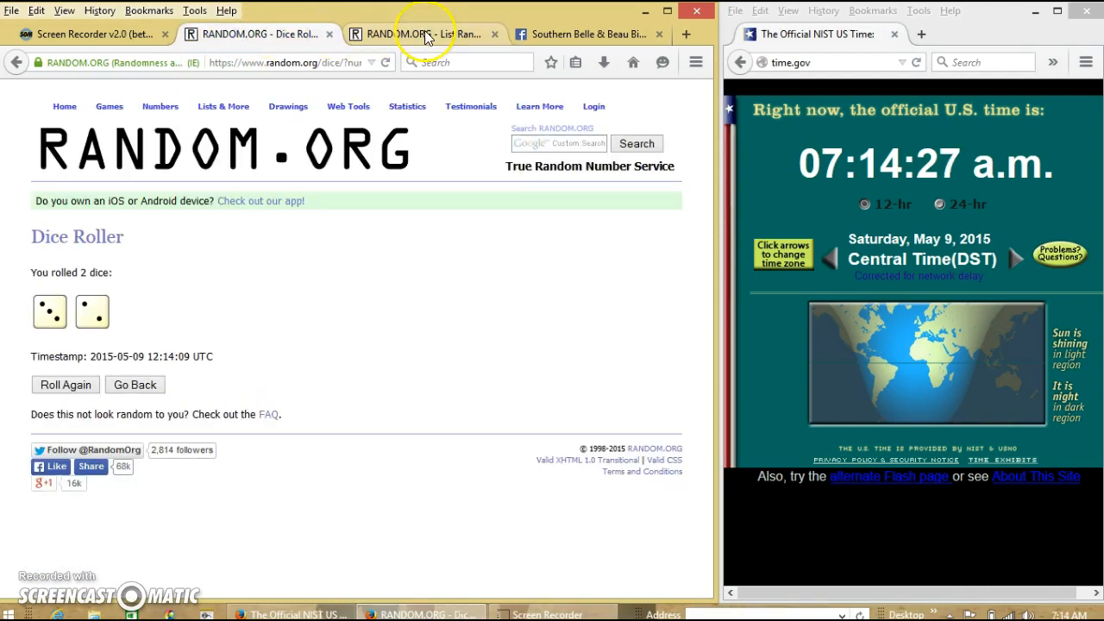
pyautogui.click(423, 34)
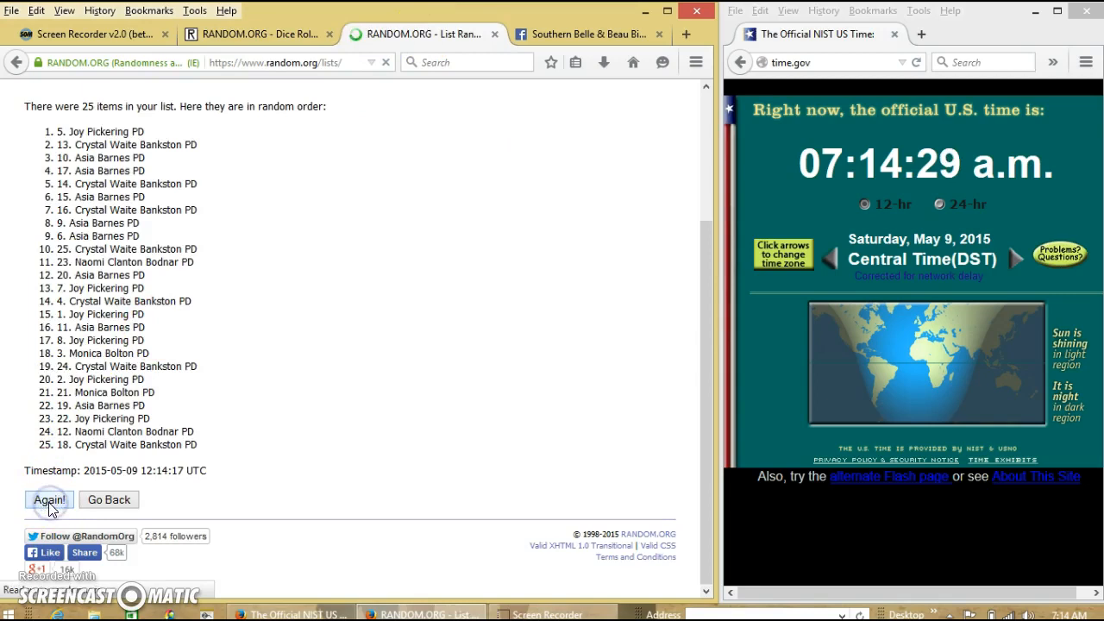
pyautogui.click(49, 500)
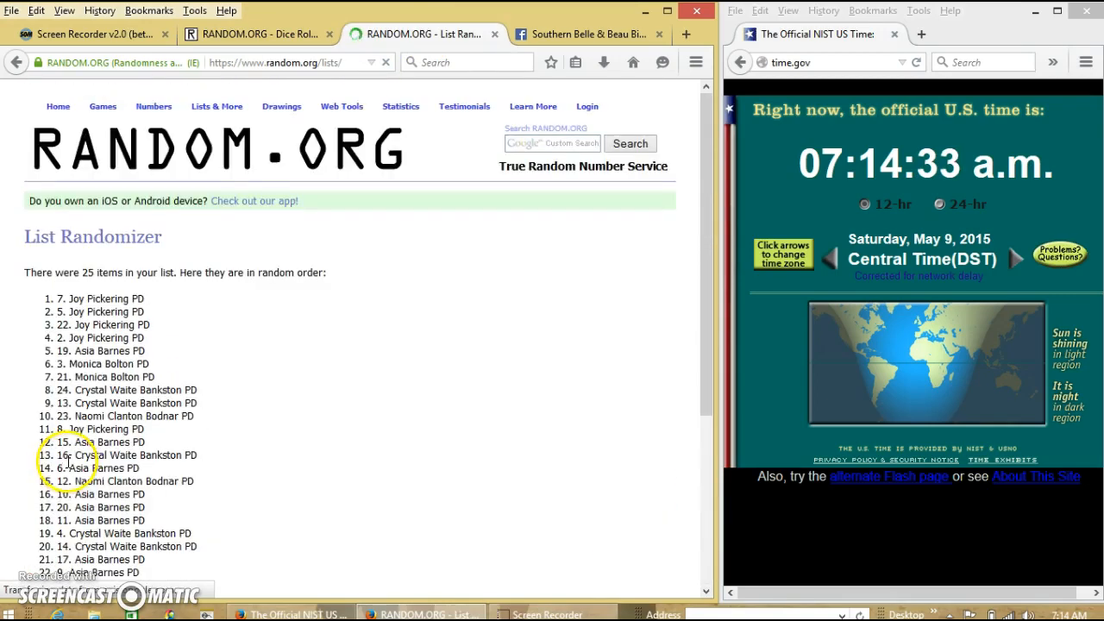
pyautogui.click(49, 499)
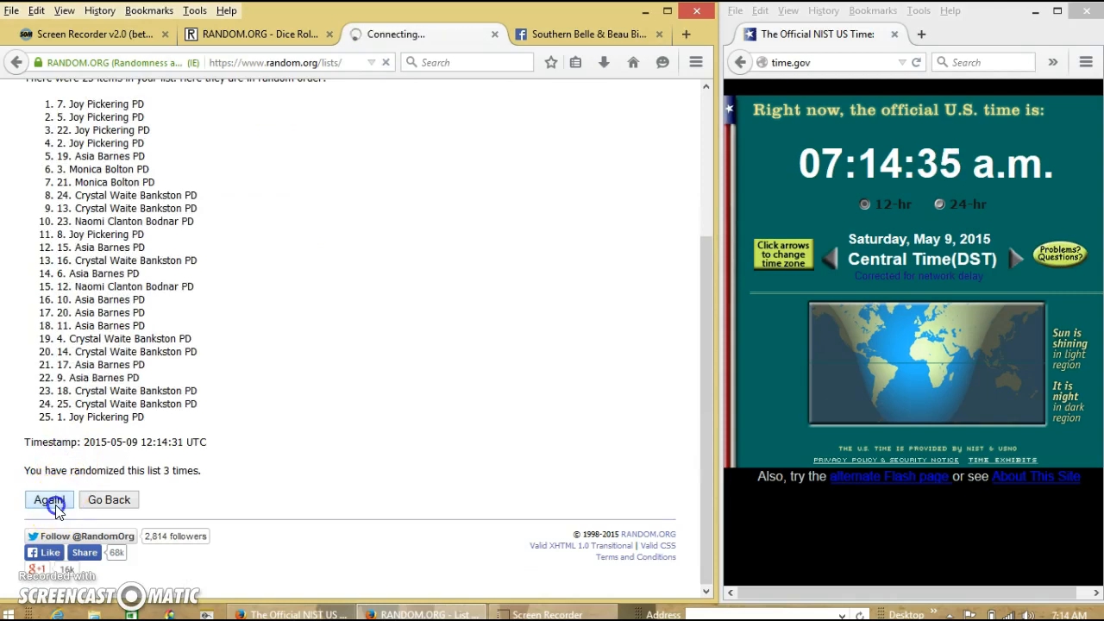
pyautogui.click(48, 499)
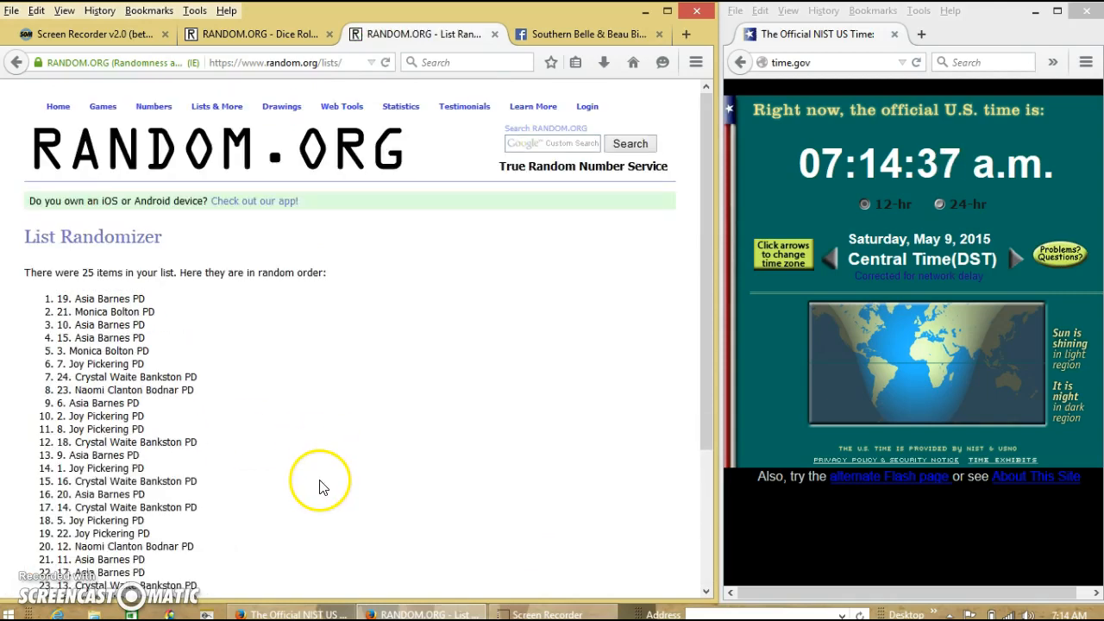
pyautogui.scroll(-3)
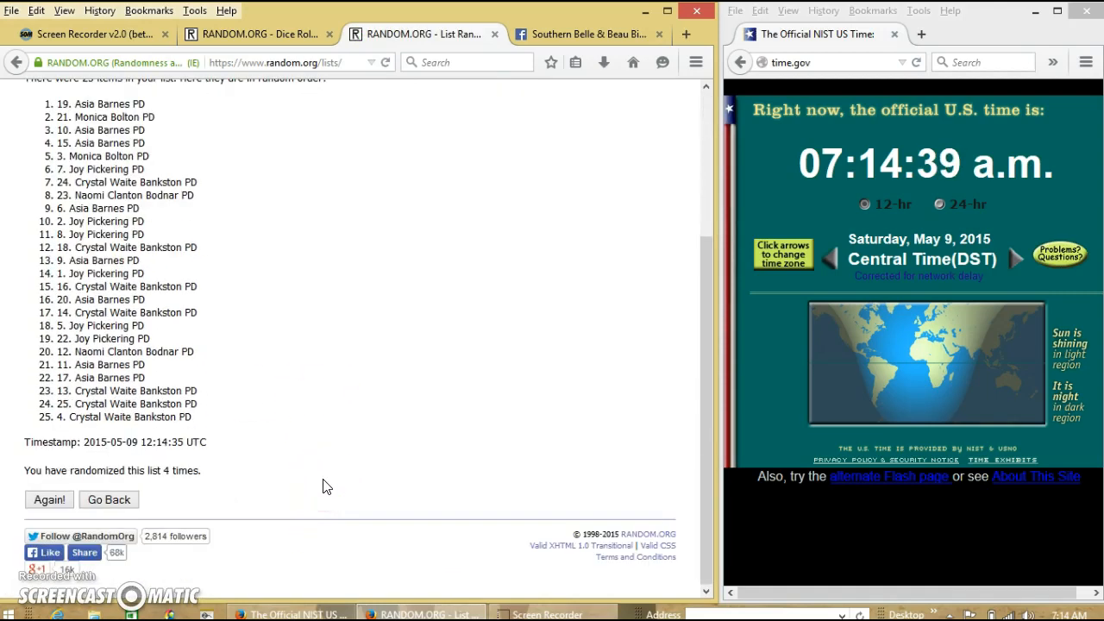
pyautogui.moveTo(259, 34)
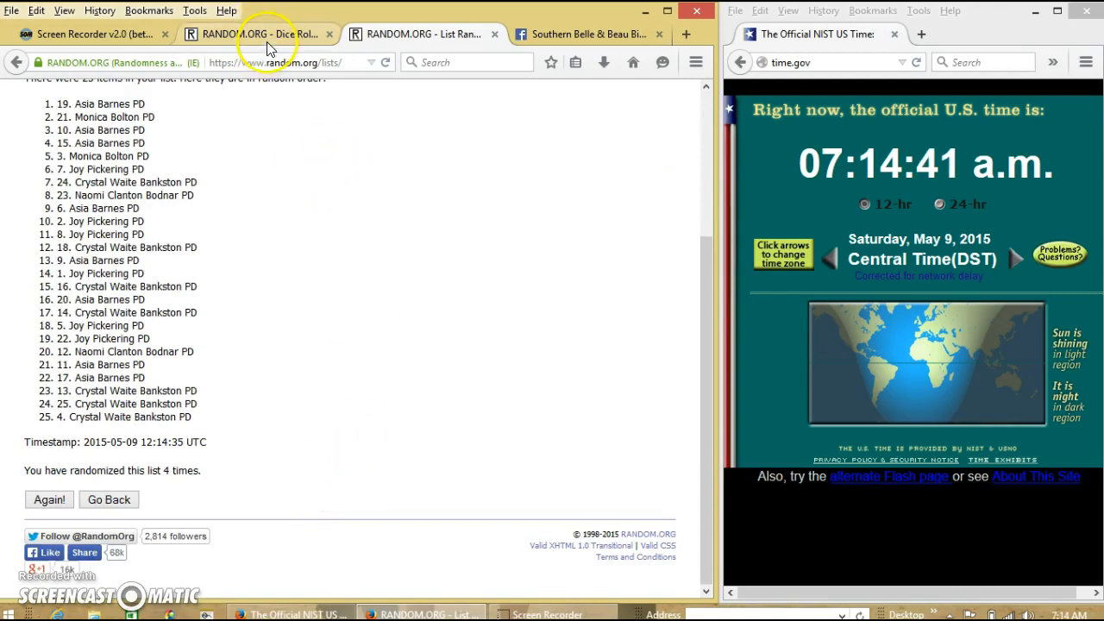
# - Confirm the dice total of 5 and shuffle the raffle list a fifth time
pyautogui.click(257, 33)
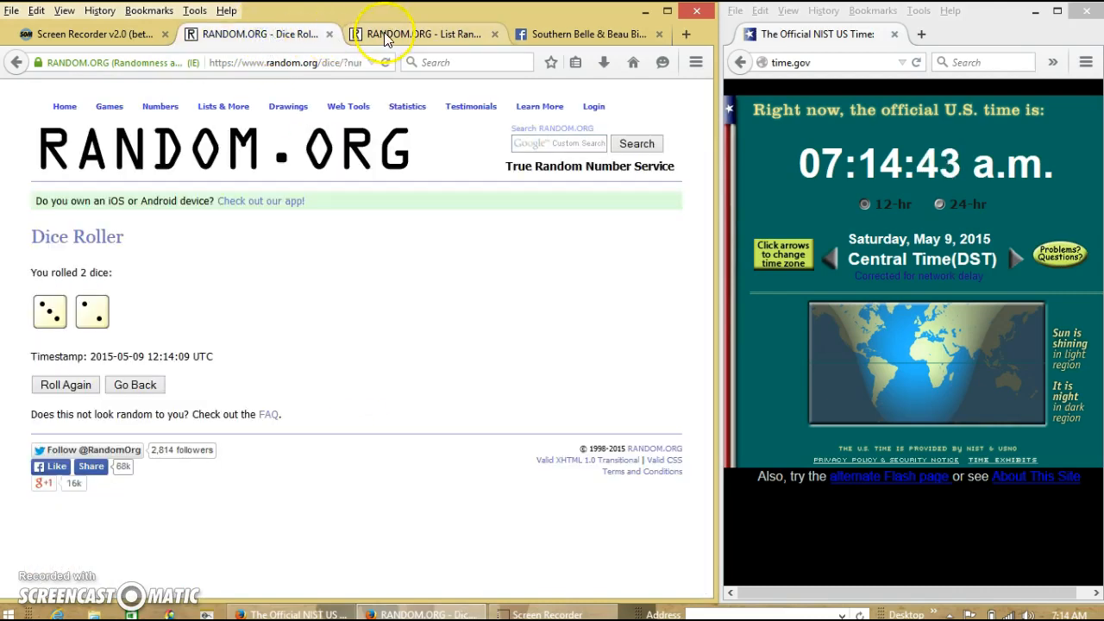
pyautogui.click(422, 33)
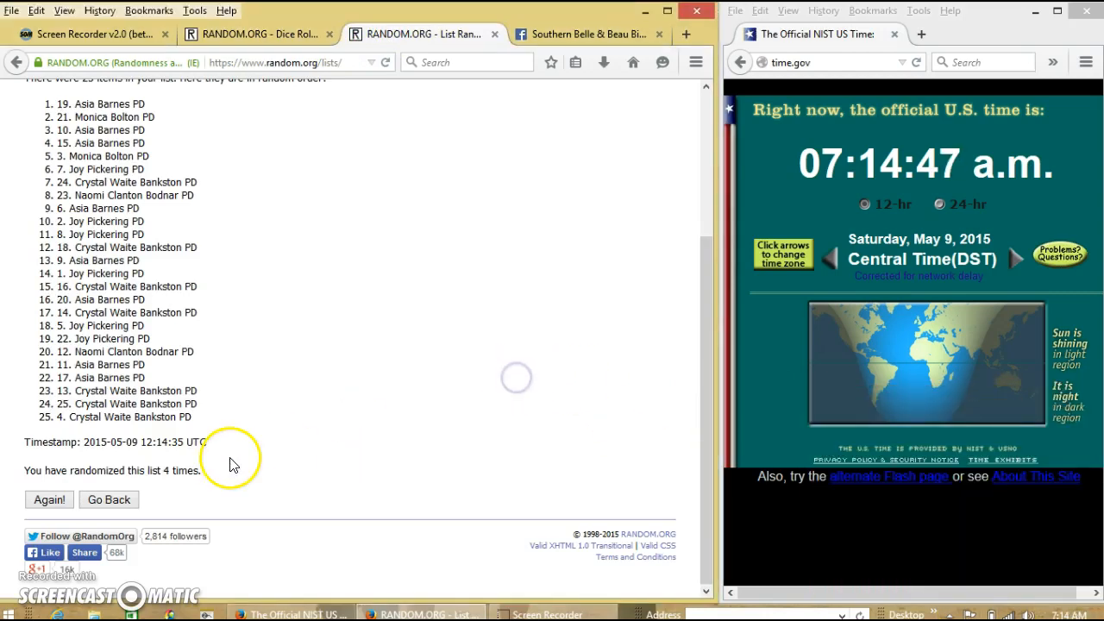
pyautogui.click(48, 499)
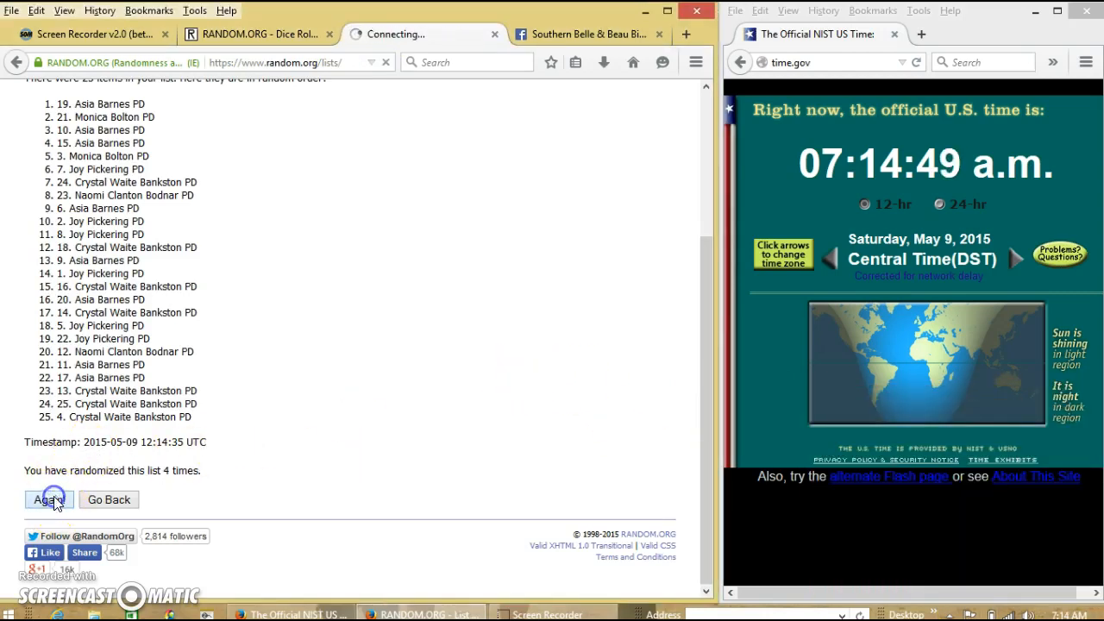
pyautogui.click(47, 499)
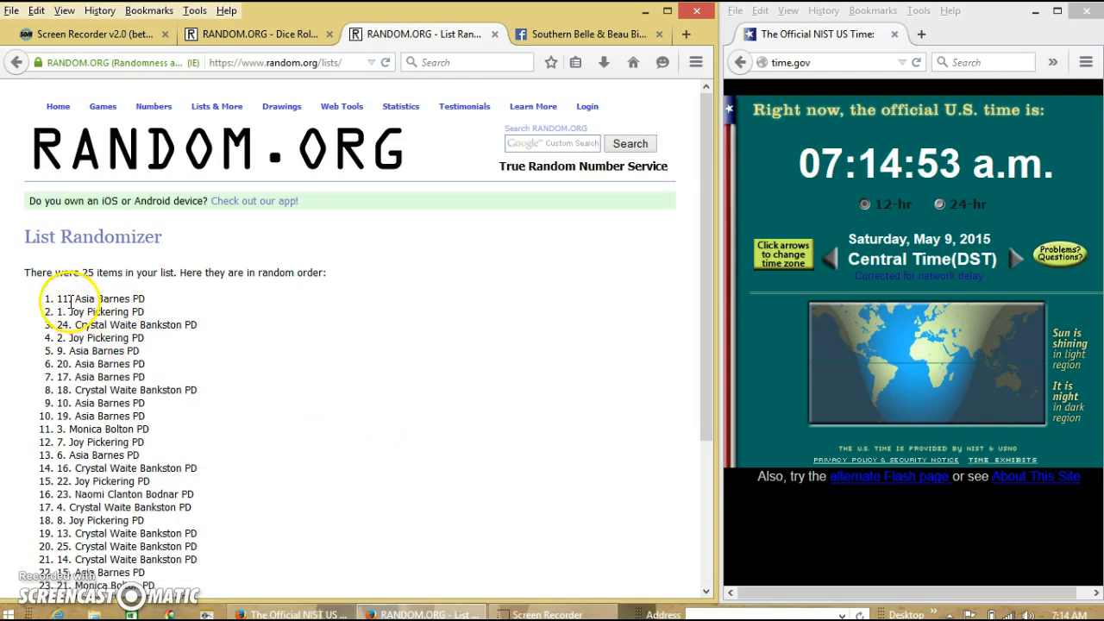
# - Highlight the top winner, spot 11, and scroll to the bottom winner
pyautogui.doubleClick(101, 298)
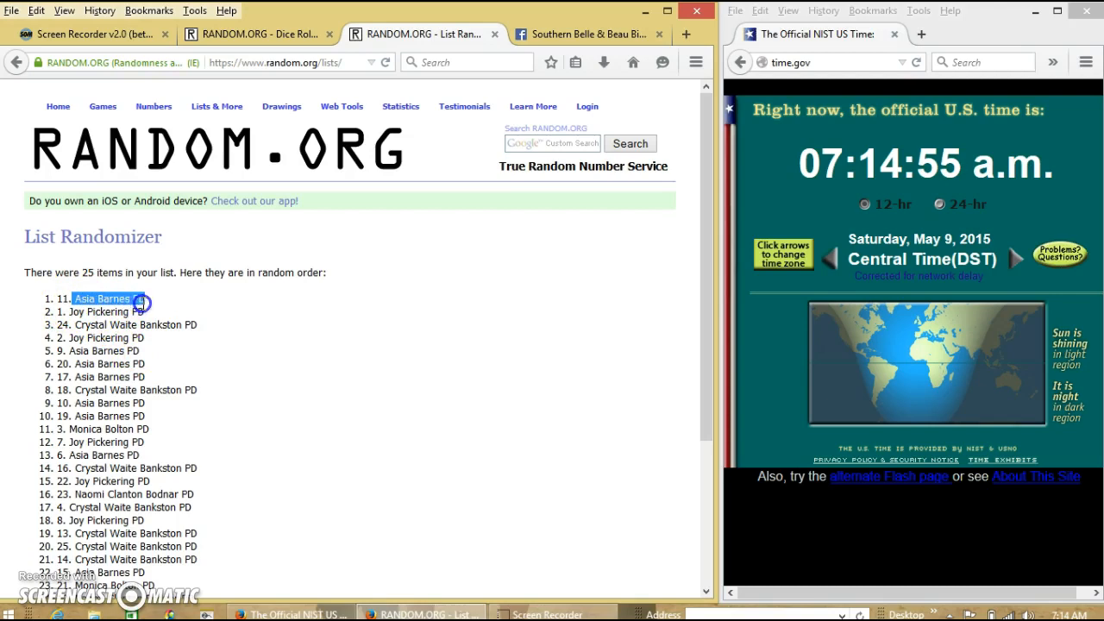
pyautogui.moveTo(244, 313)
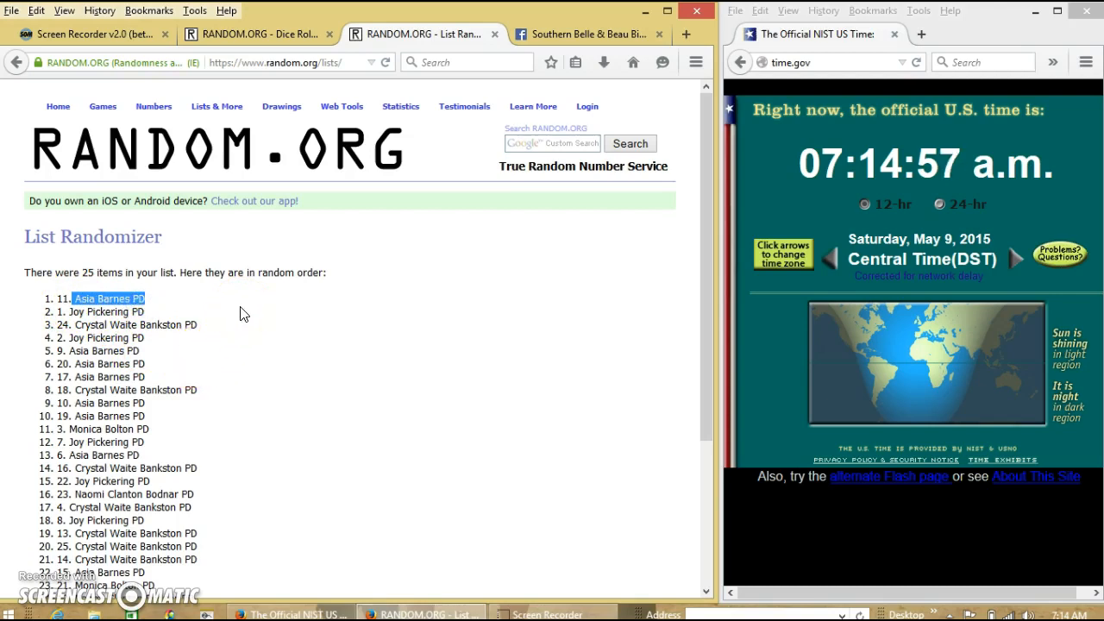
pyautogui.scroll(-3)
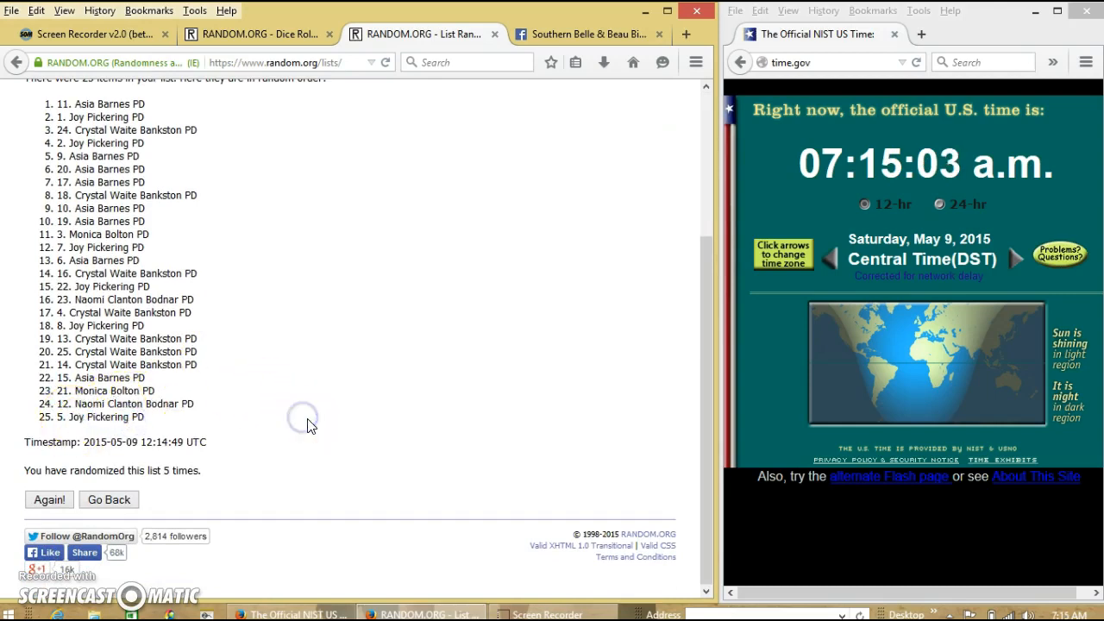
pyautogui.moveTo(299, 388)
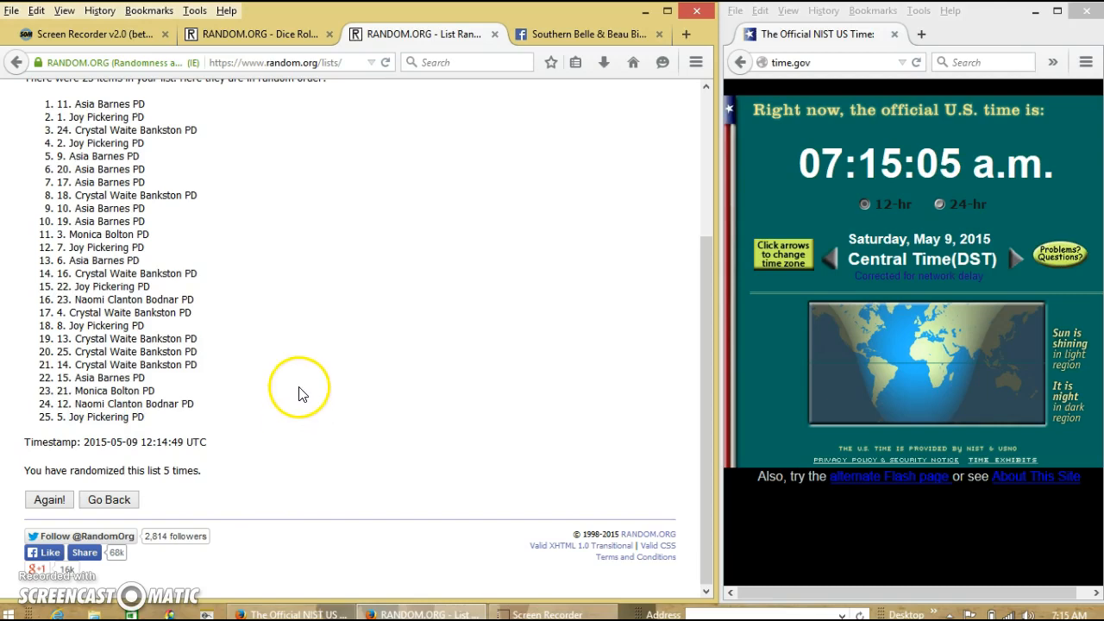
pyautogui.moveTo(213, 429)
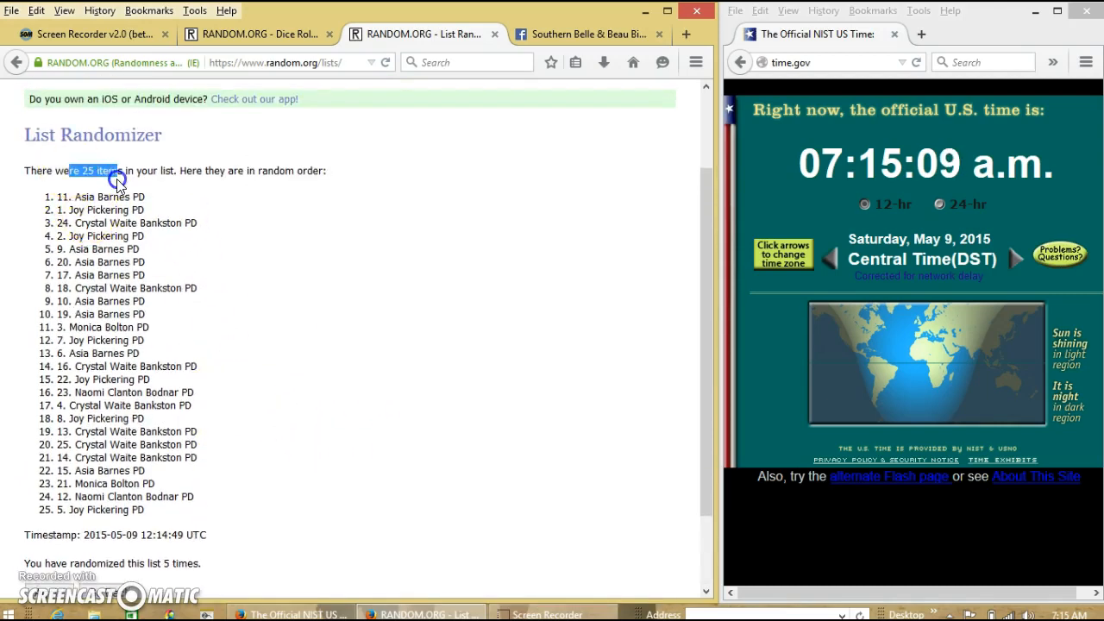
pyautogui.scroll(-3)
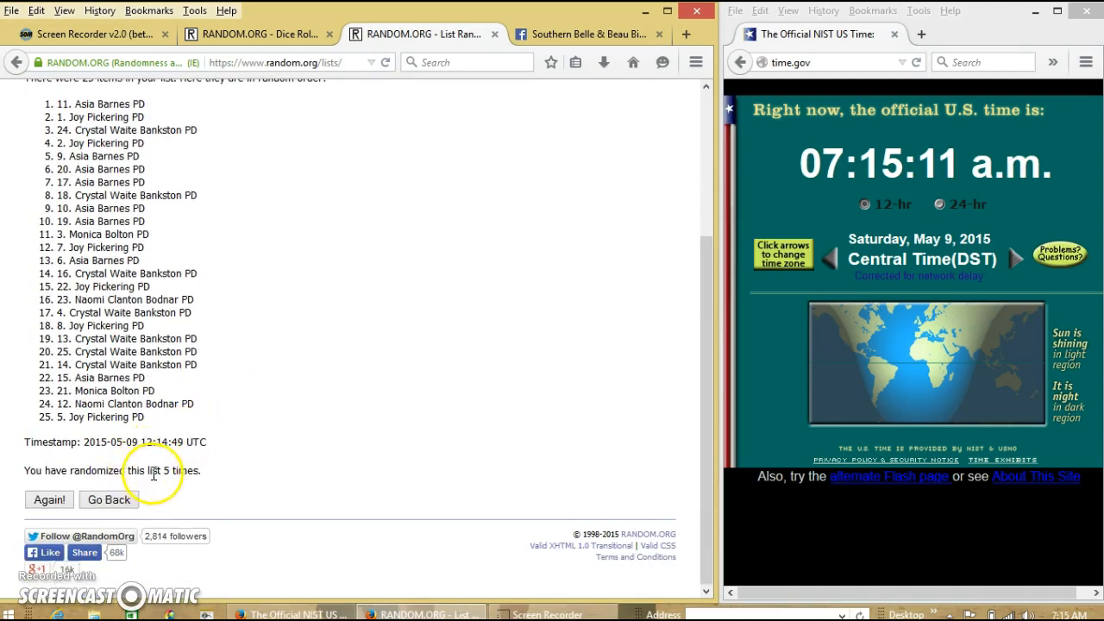
# - Recheck the dice result, then return to the Facebook raffle post's comments
pyautogui.click(250, 33)
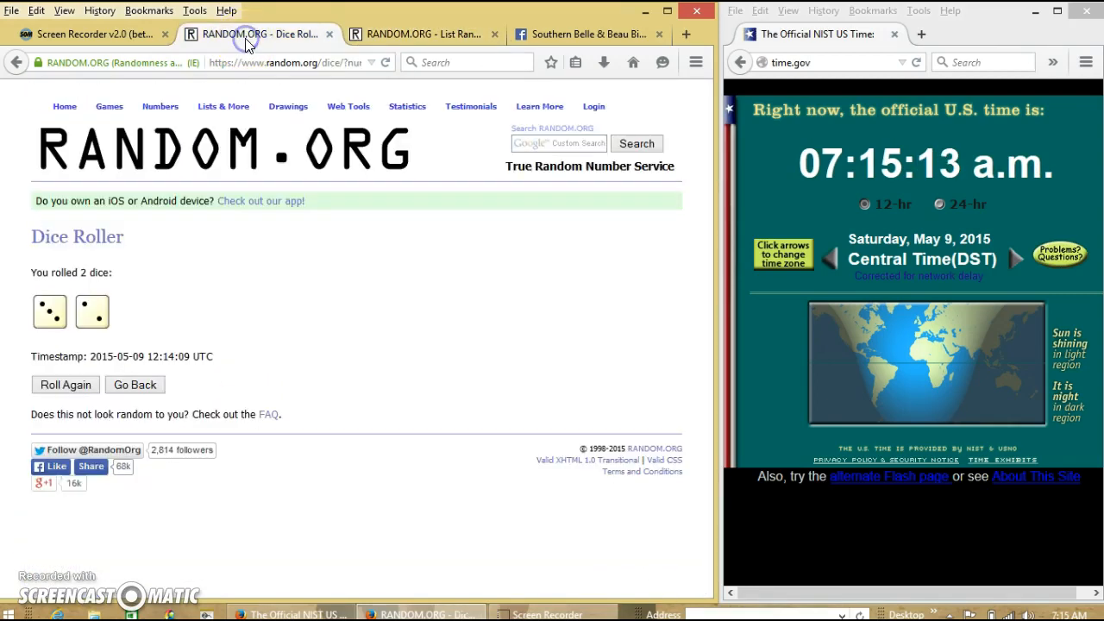
pyautogui.click(587, 34)
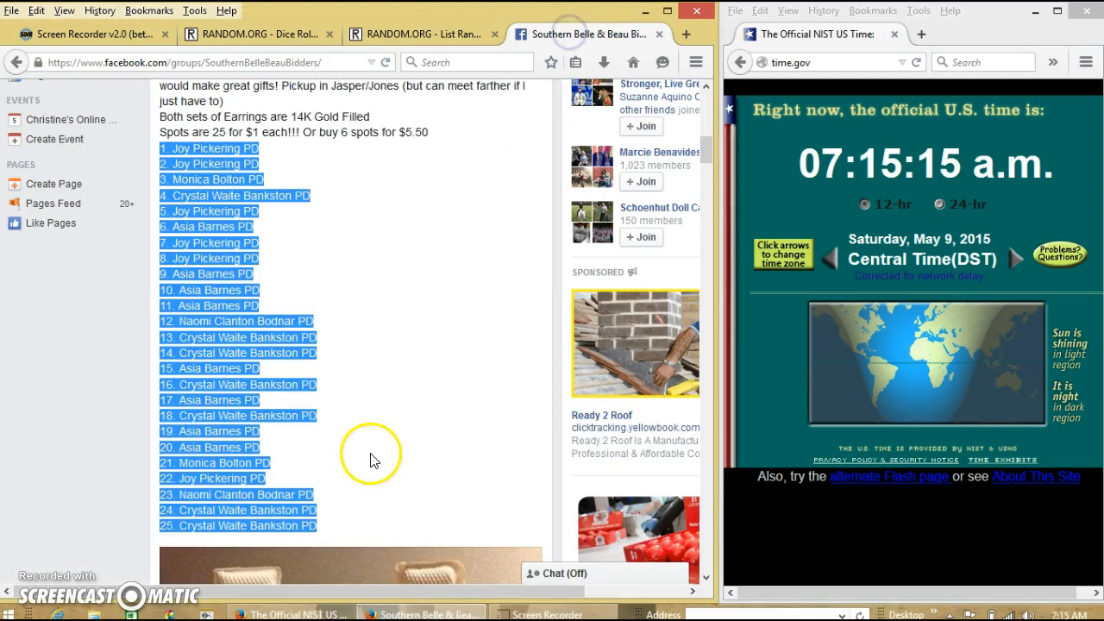
pyautogui.scroll(-3)
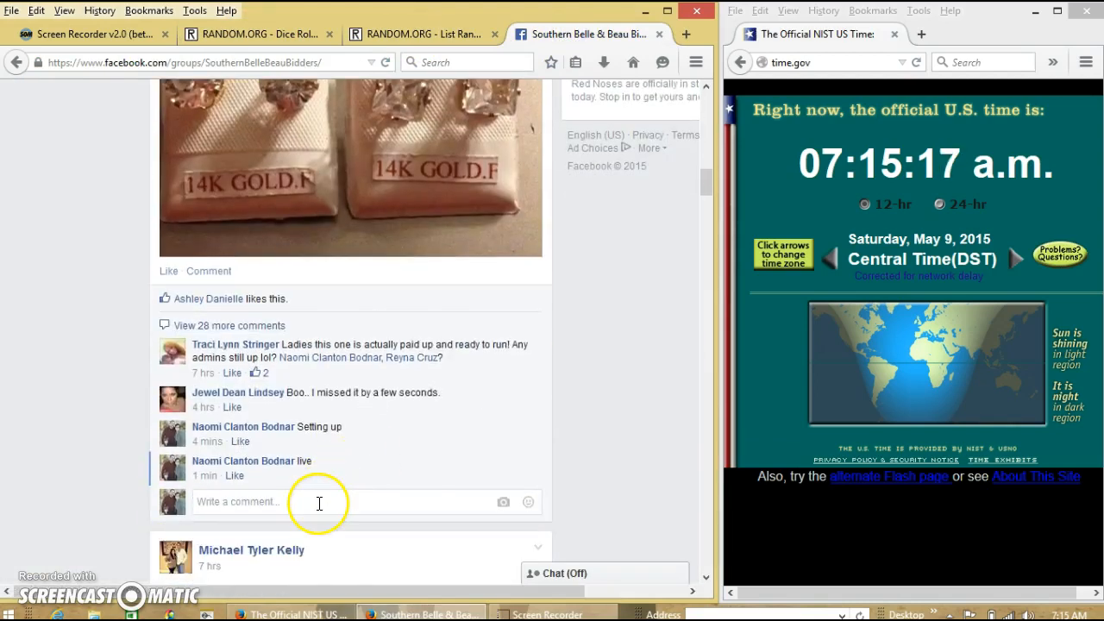